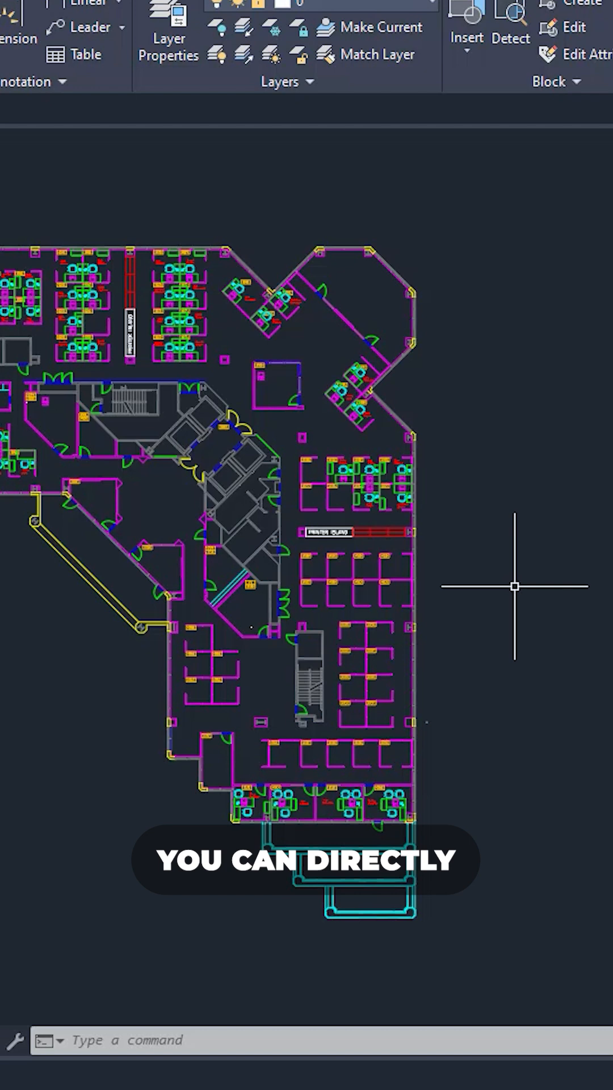
Insert the phone block by name, then lasso-select the angled rooms beside room 6001.
{"action": "type", "text": "ph"}
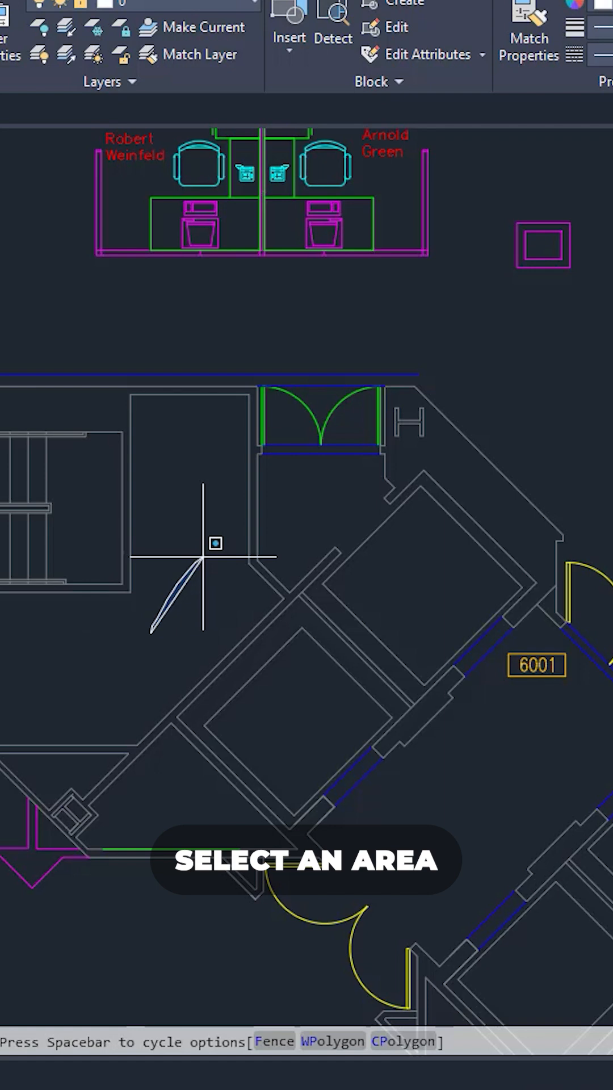
{"action": "left_click_drag", "start_coordinate": [215, 543], "coordinate": [83, 694]}
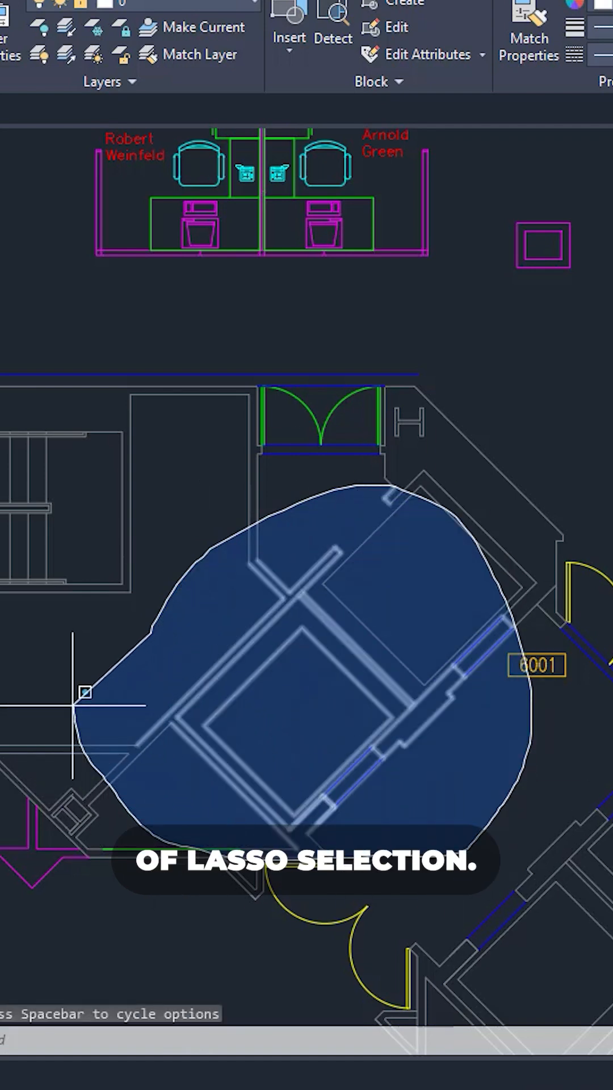